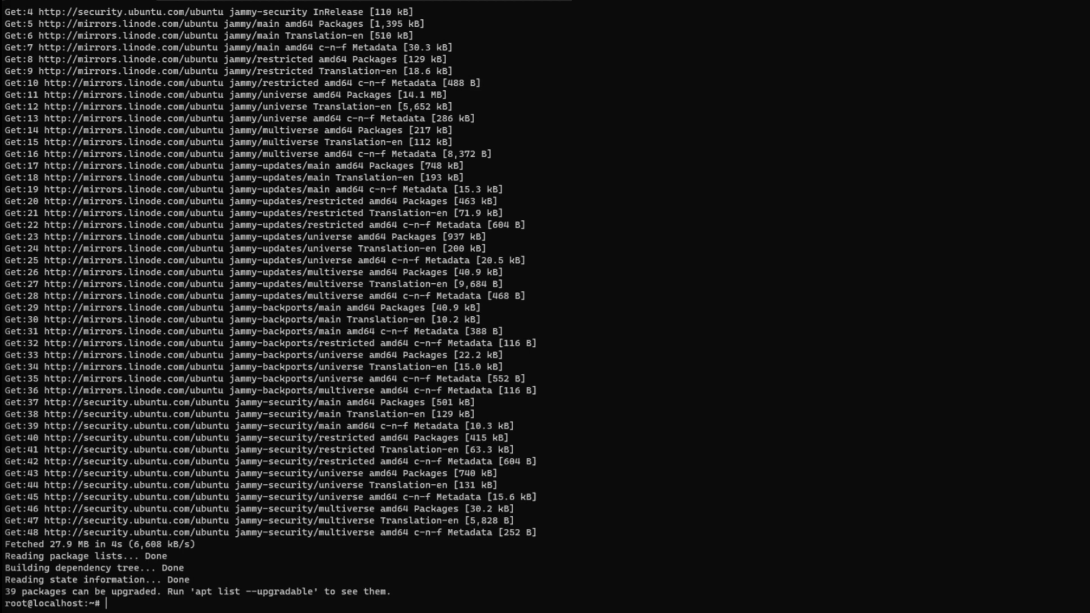
{"action": "type", "text": "git clone https://github.com/danny-avila/LibreChat.git"}
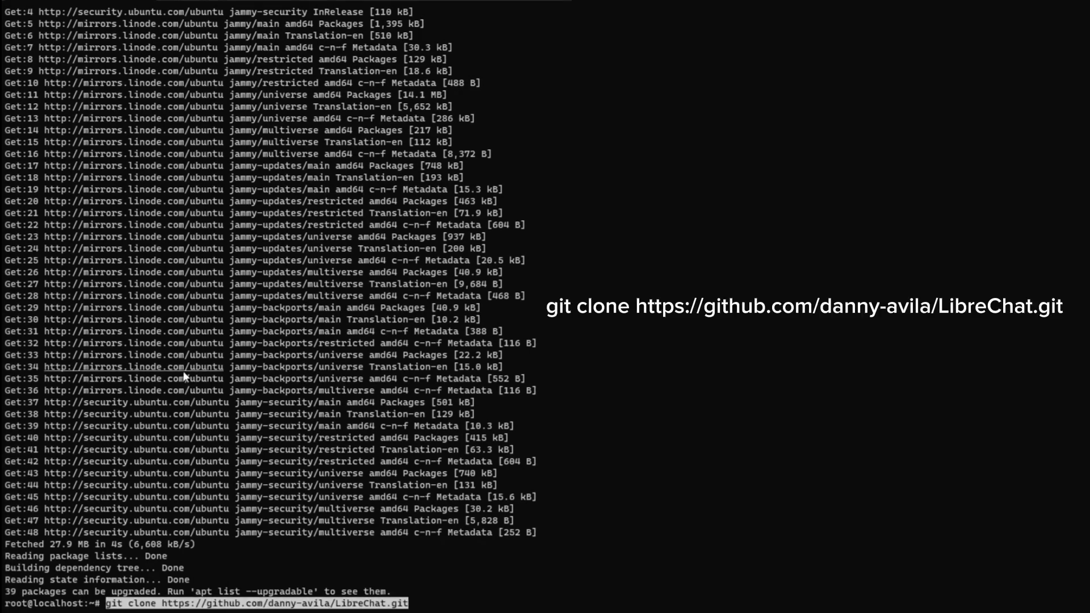
{"action": "key", "text": "Return"}
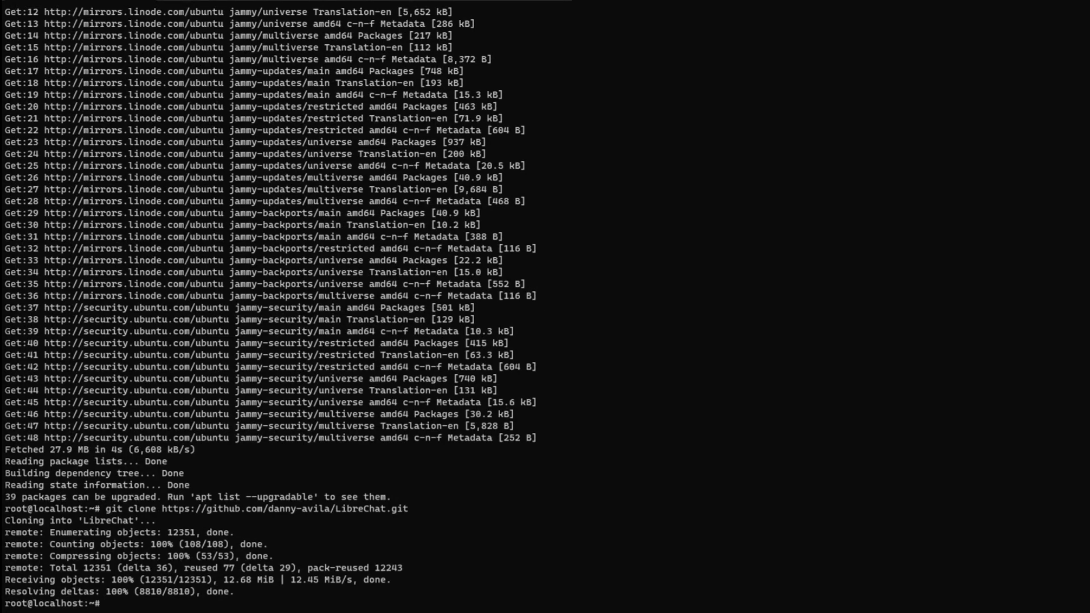
Step: Install docker.io and docker-compose with apt, confirming the install with y
{"action": "type", "text": "sudo apt install docker.io && apt install docker-compose -y"}
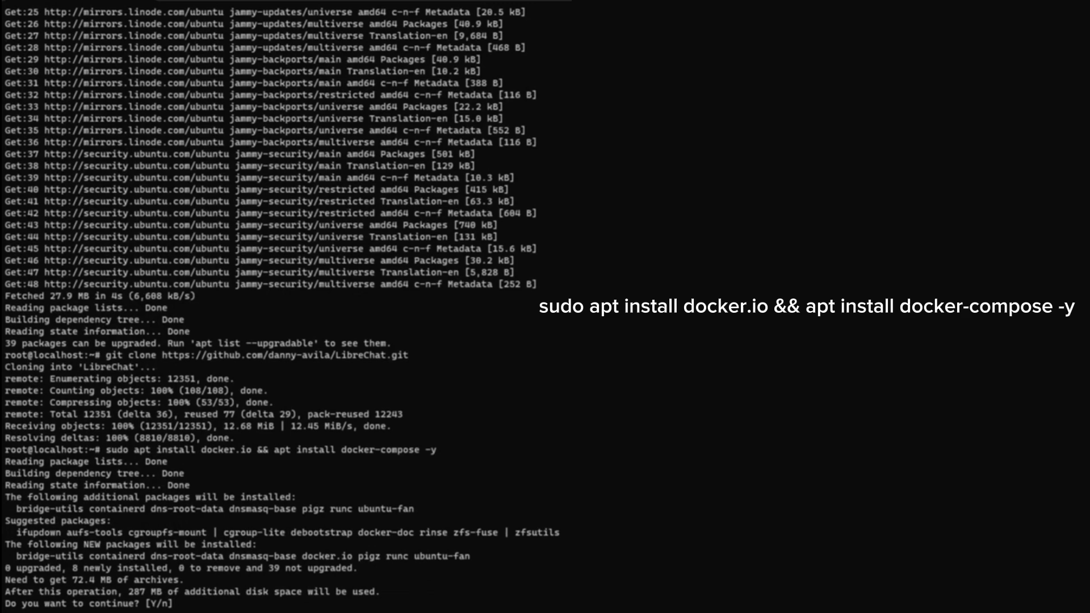
{"action": "type", "text": "y"}
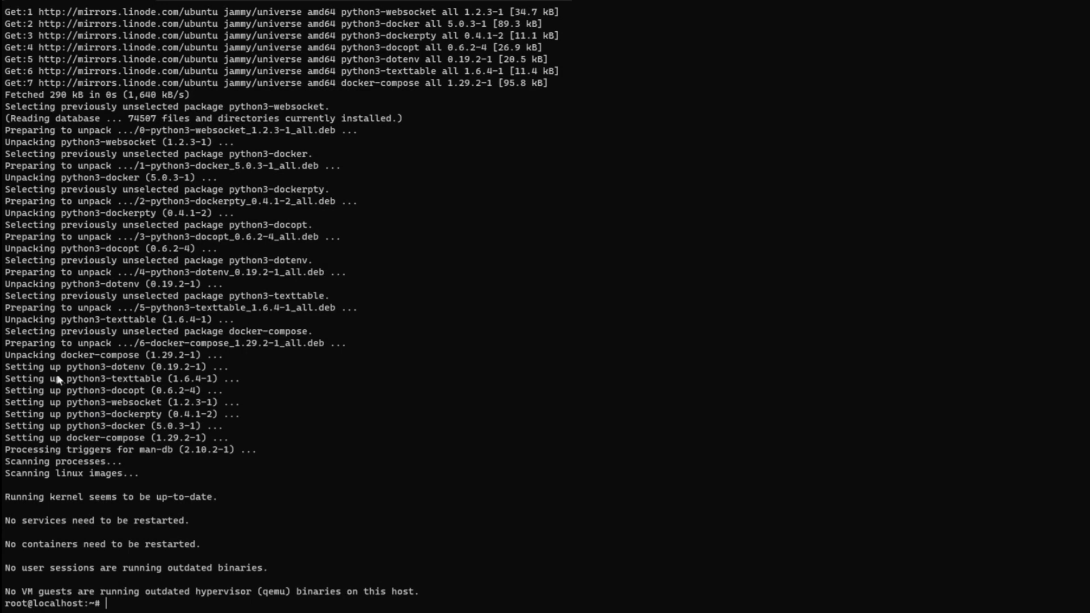
Step: Enter the LibreChat folder and copy .env.example to .env
{"action": "type", "text": "cd LibreChat"}
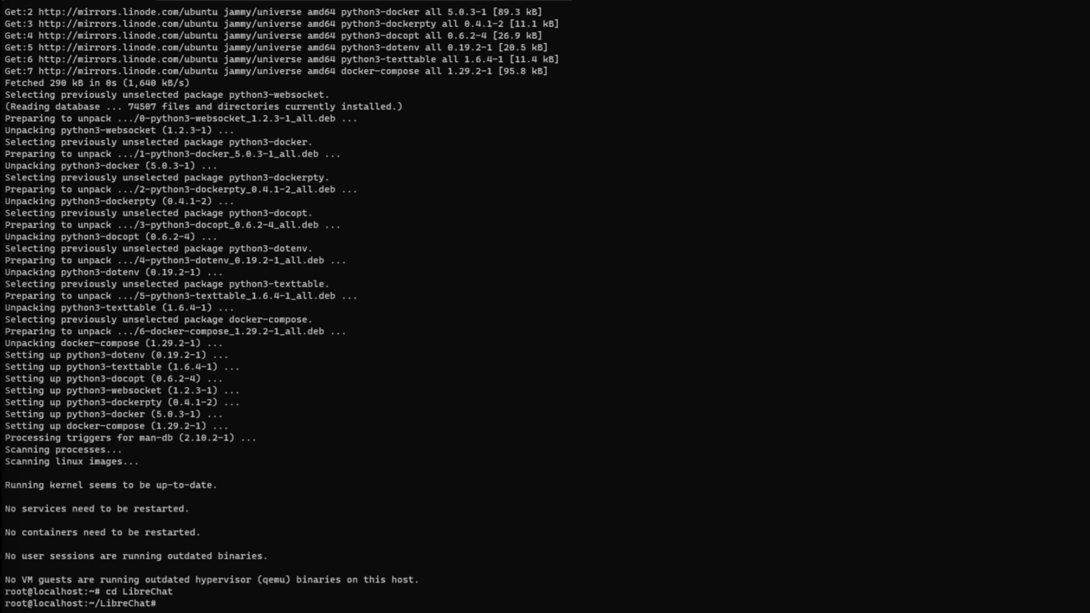
{"action": "type", "text": "cp .env.example .env"}
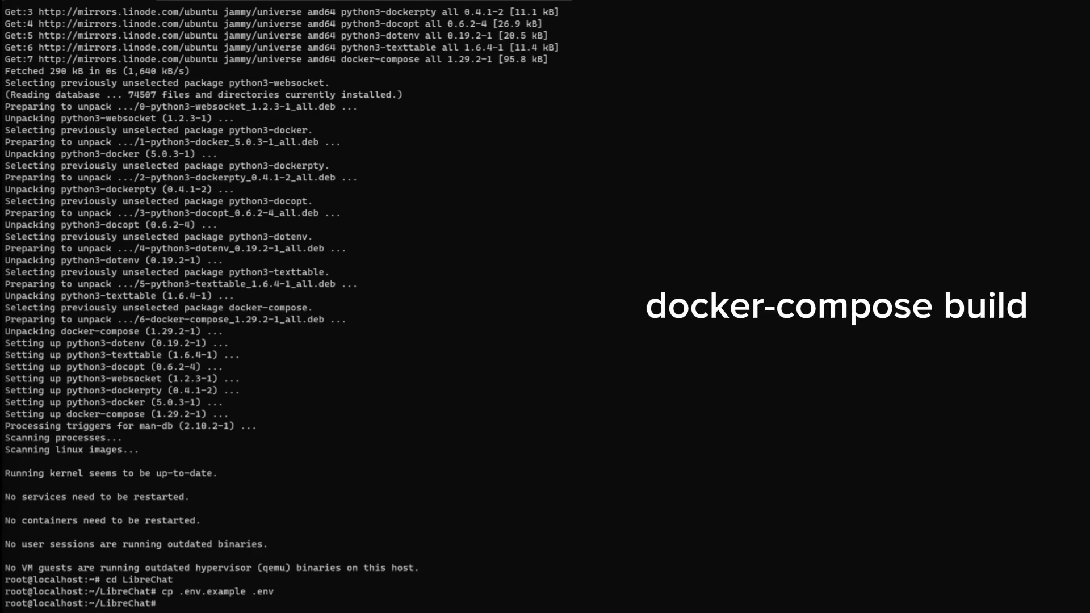
Step: Run docker-compose build to produce the librechat:latest image
{"action": "type", "text": "docker-compose build"}
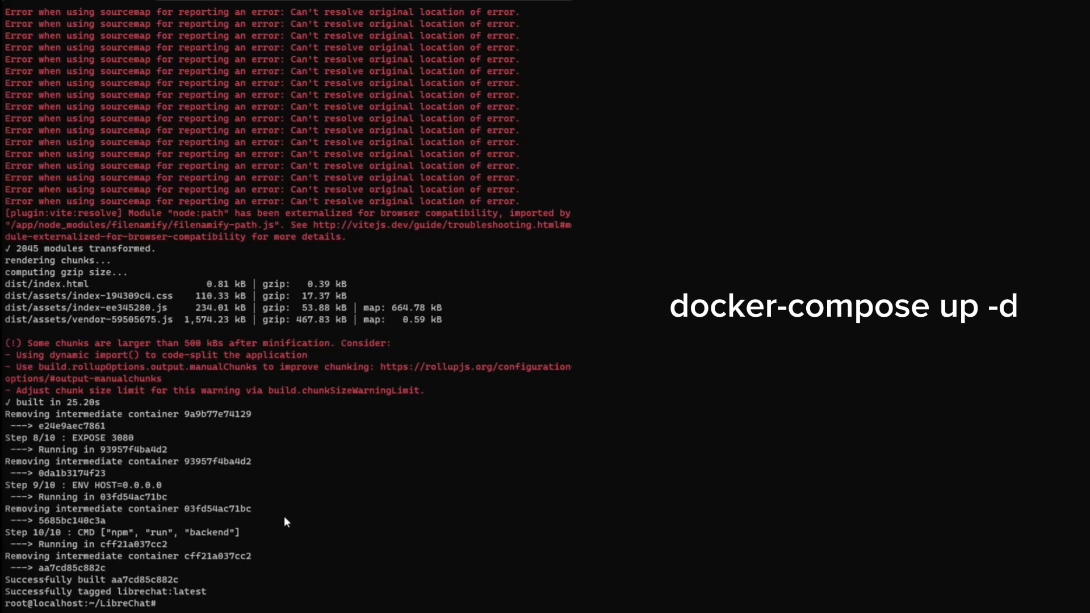
{"action": "key", "text": "Enter"}
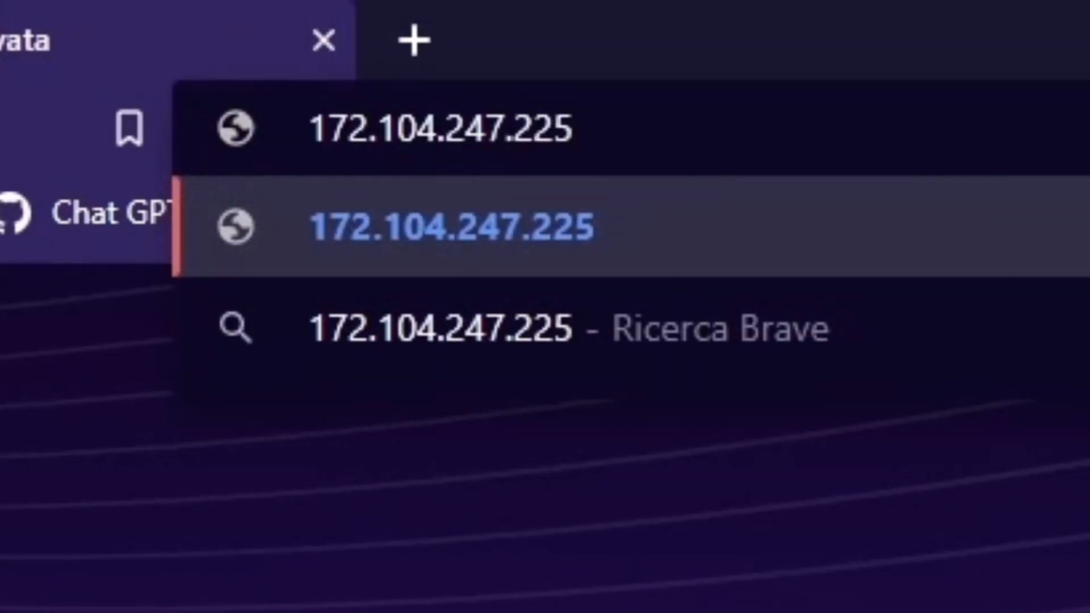
Step: Append the :30 port prefix to server IP 172.104.247.225 in Brave's address bar
{"action": "type", "text": ":30"}
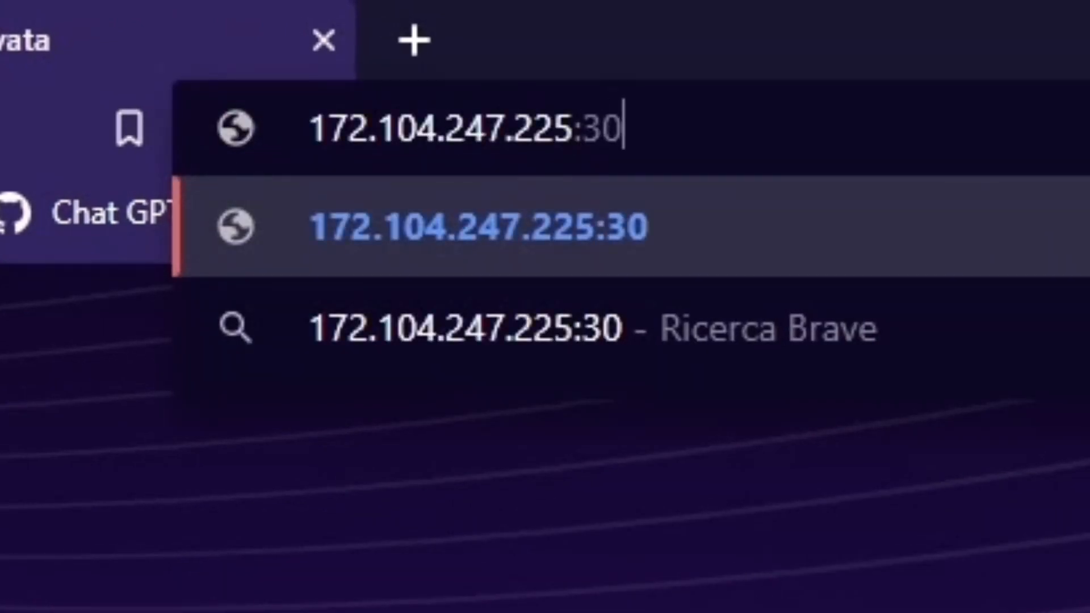